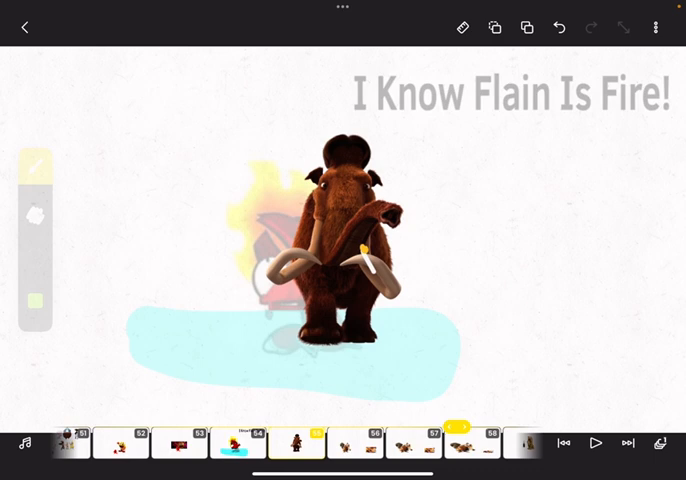
# Select the brush tool to draw on the mammoth's frame 55.
pyautogui.click(34, 168)
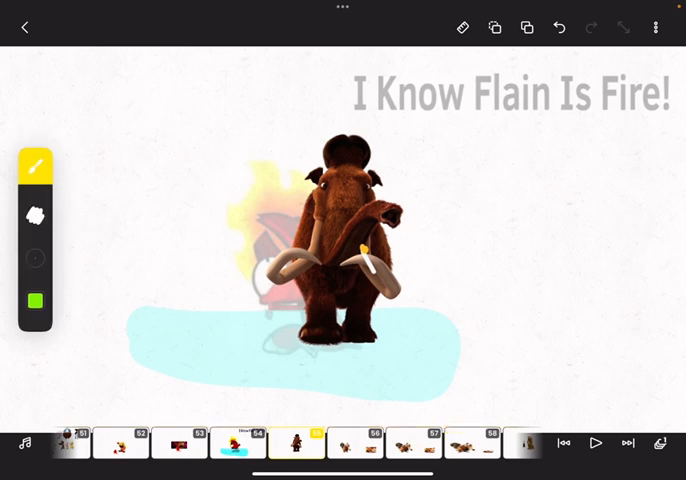